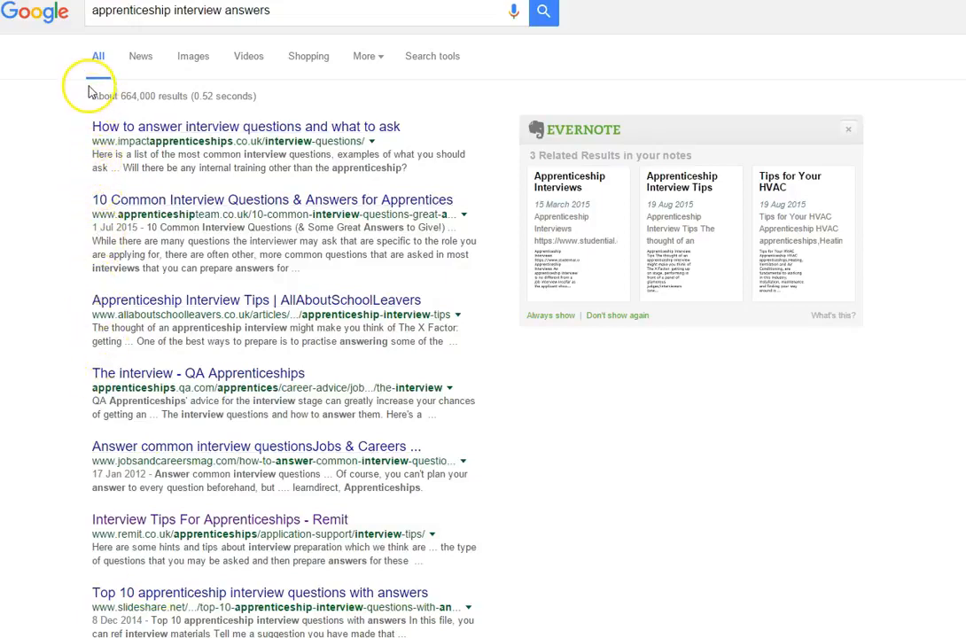
{"action": "mouse_move", "coordinate": [259, 106]}
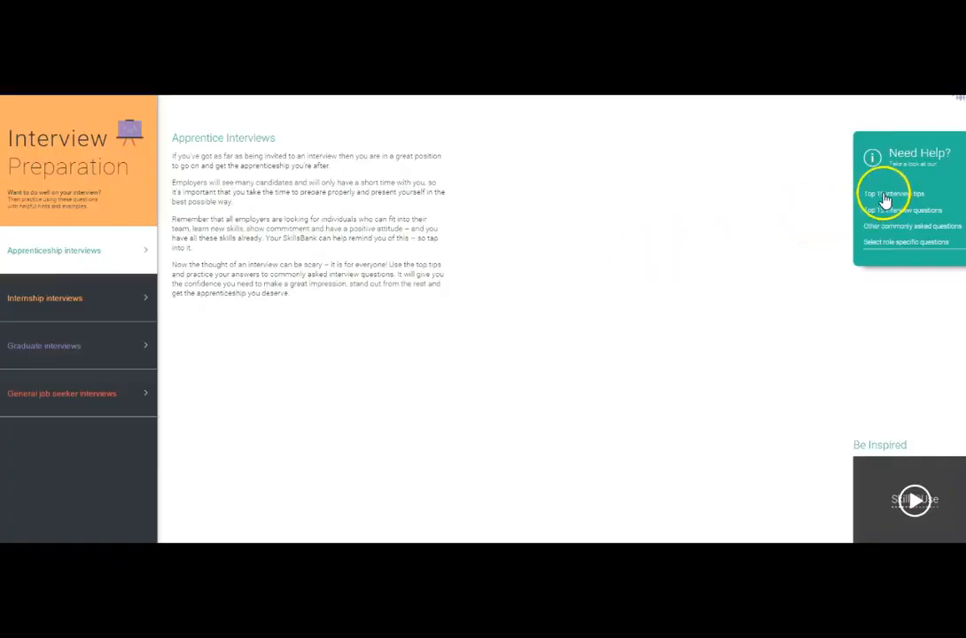
{"action": "left_click", "coordinate": [893, 193]}
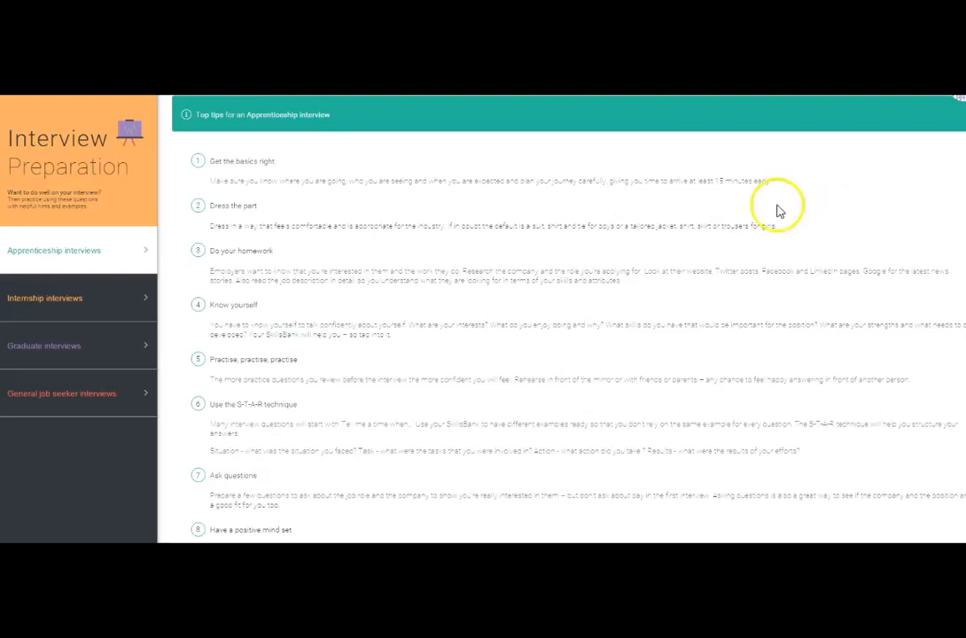
{"action": "scroll", "scroll_direction": "down", "scroll_amount": 3}
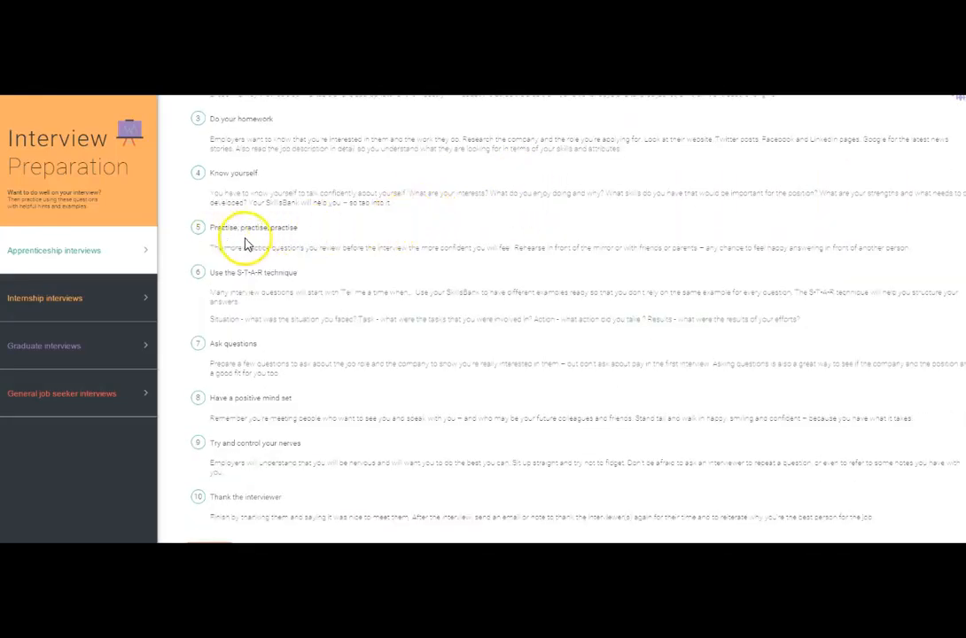
{"action": "mouse_move", "coordinate": [283, 305]}
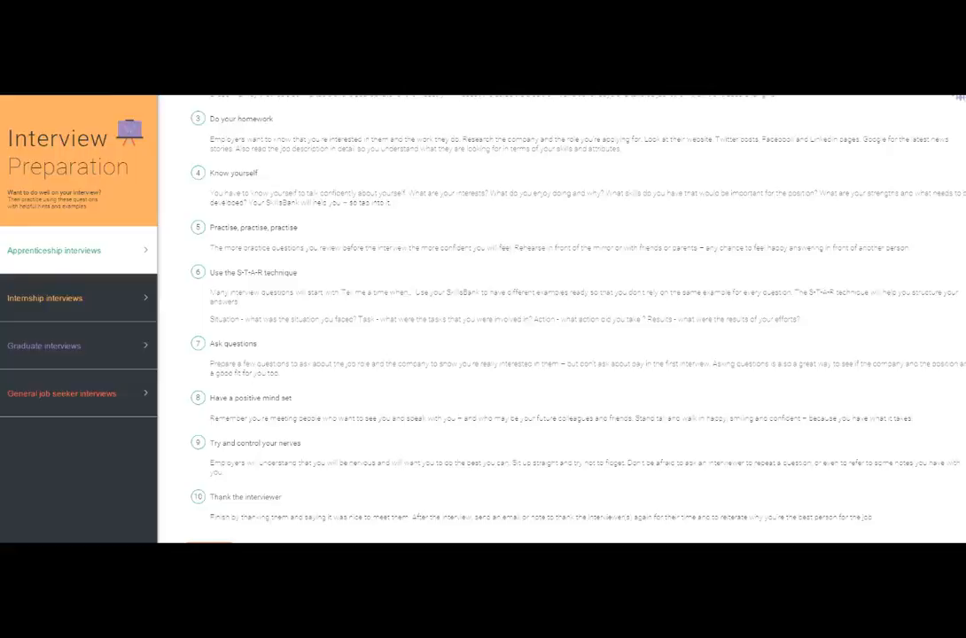
{"action": "left_click", "coordinate": [62, 393]}
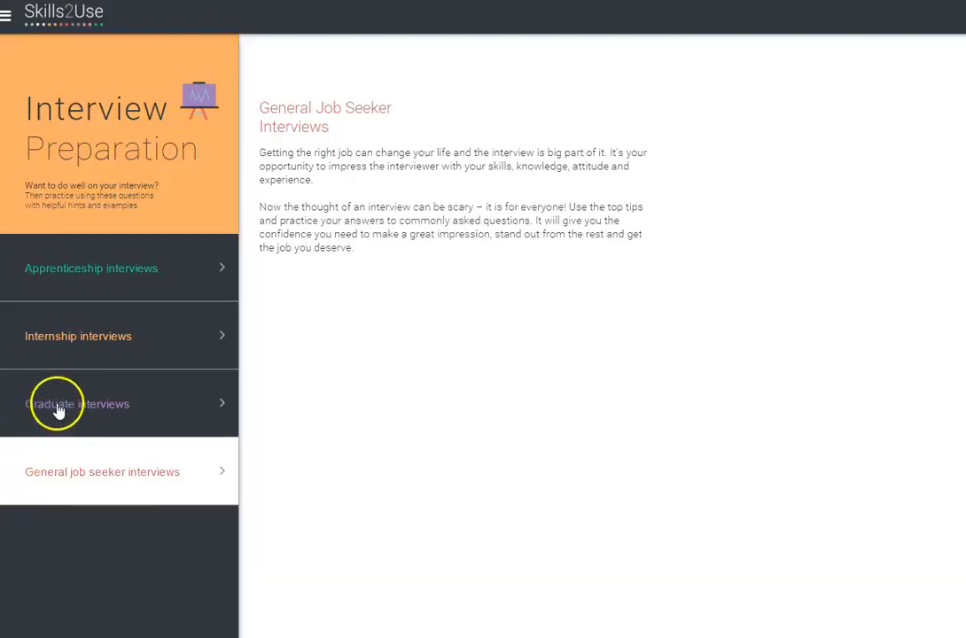
{"action": "left_click", "coordinate": [78, 404]}
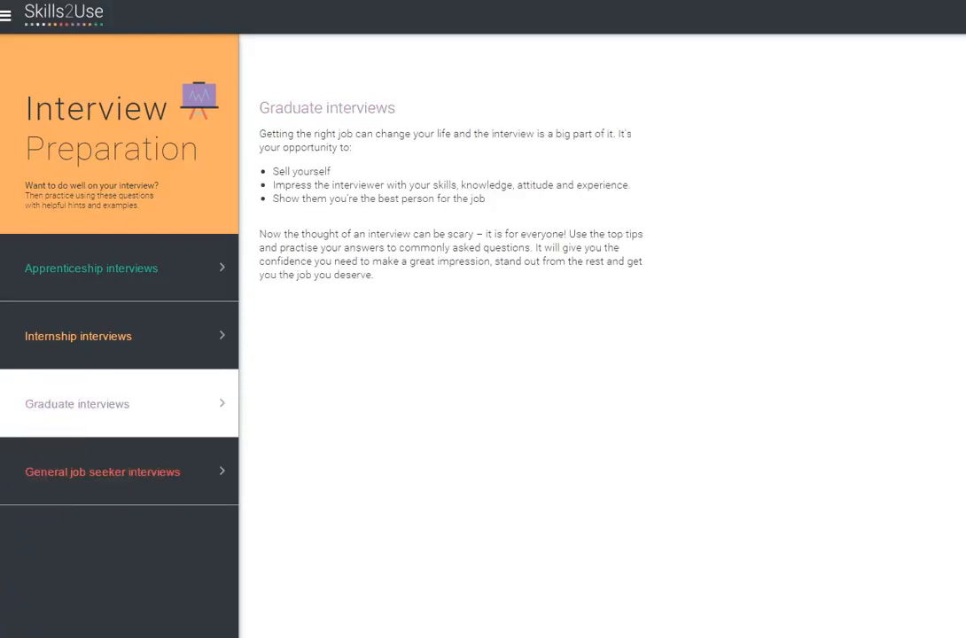
{"action": "left_click", "coordinate": [78, 337]}
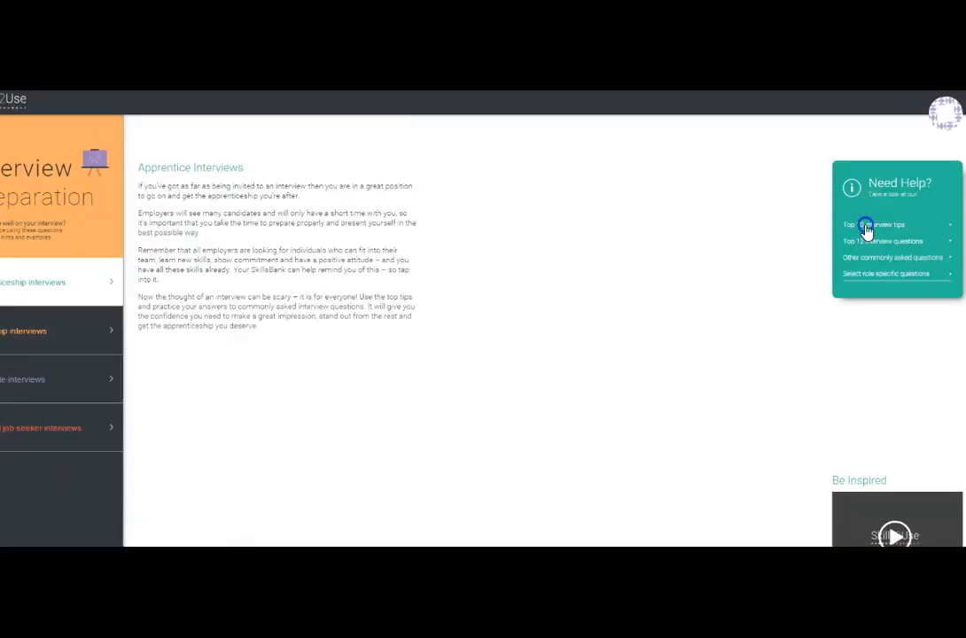
Open the Top 12 interview questions from the Need Help panel at question 1.
{"action": "left_click", "coordinate": [865, 224]}
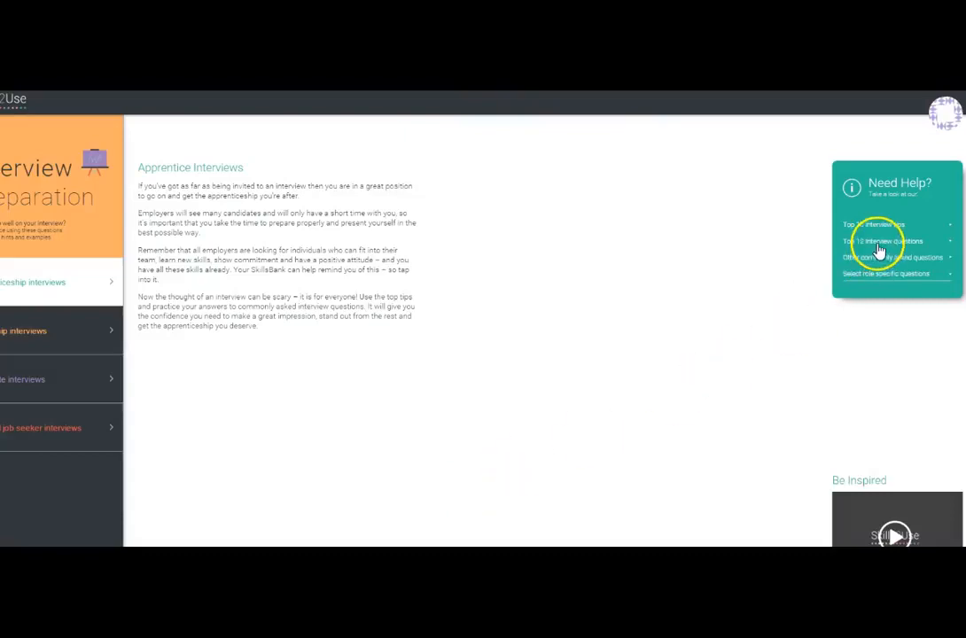
{"action": "left_click", "coordinate": [883, 241]}
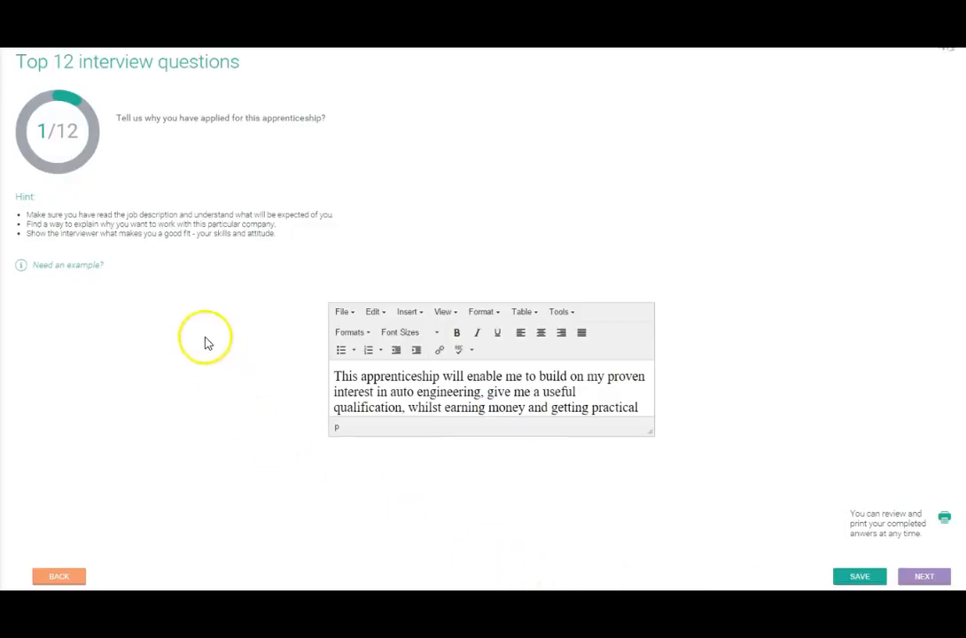
{"action": "mouse_move", "coordinate": [202, 135]}
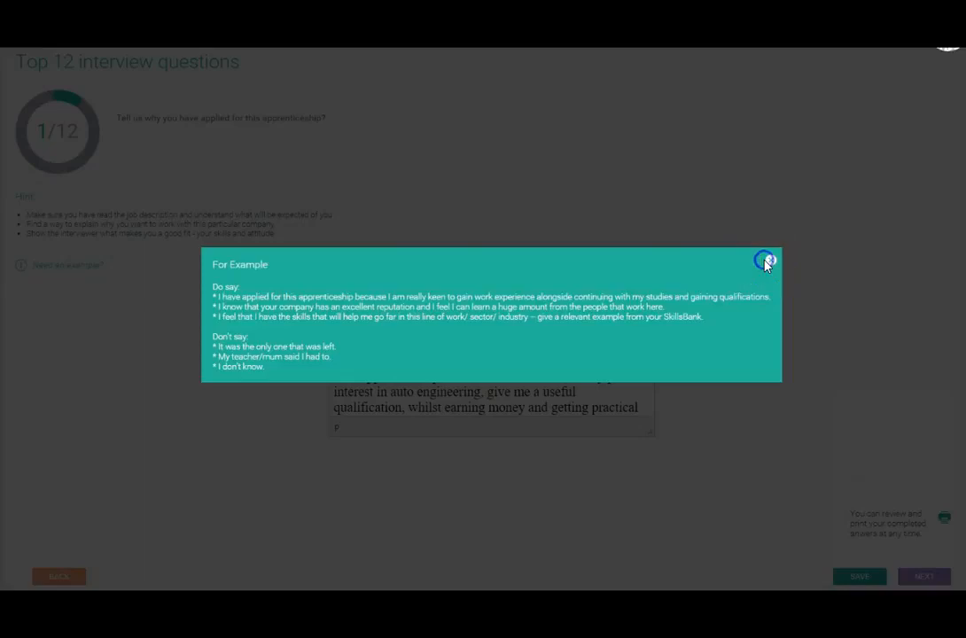
Close the example-answer guidance and show the review page of completed answers.
{"action": "left_click", "coordinate": [763, 260]}
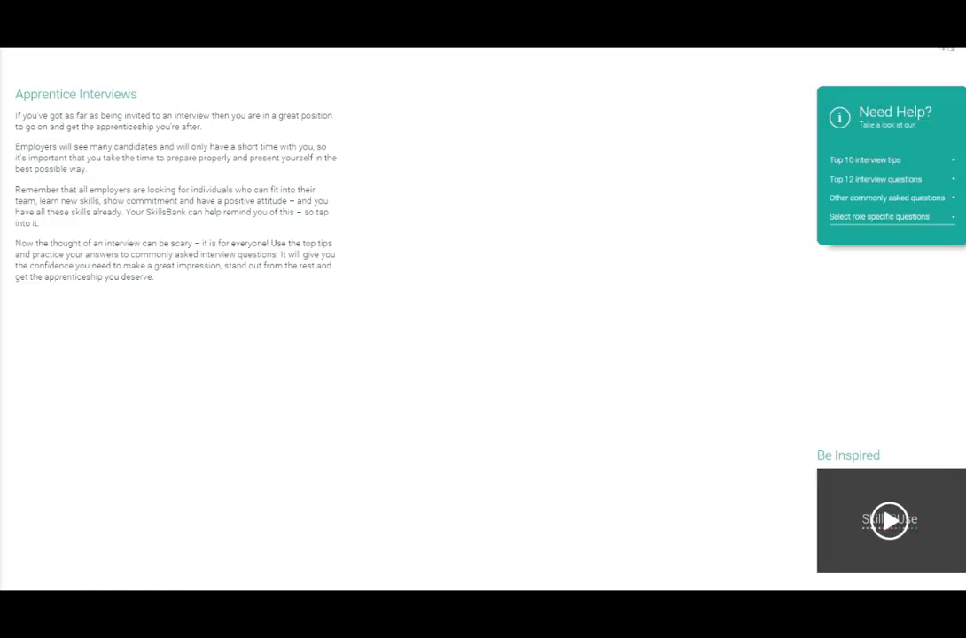
{"action": "left_click", "coordinate": [876, 179]}
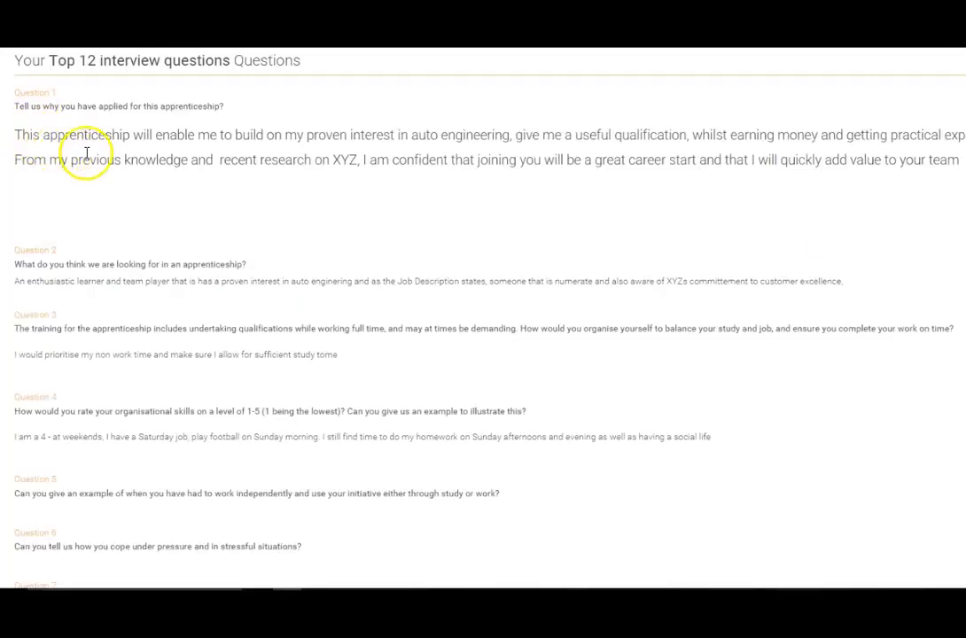